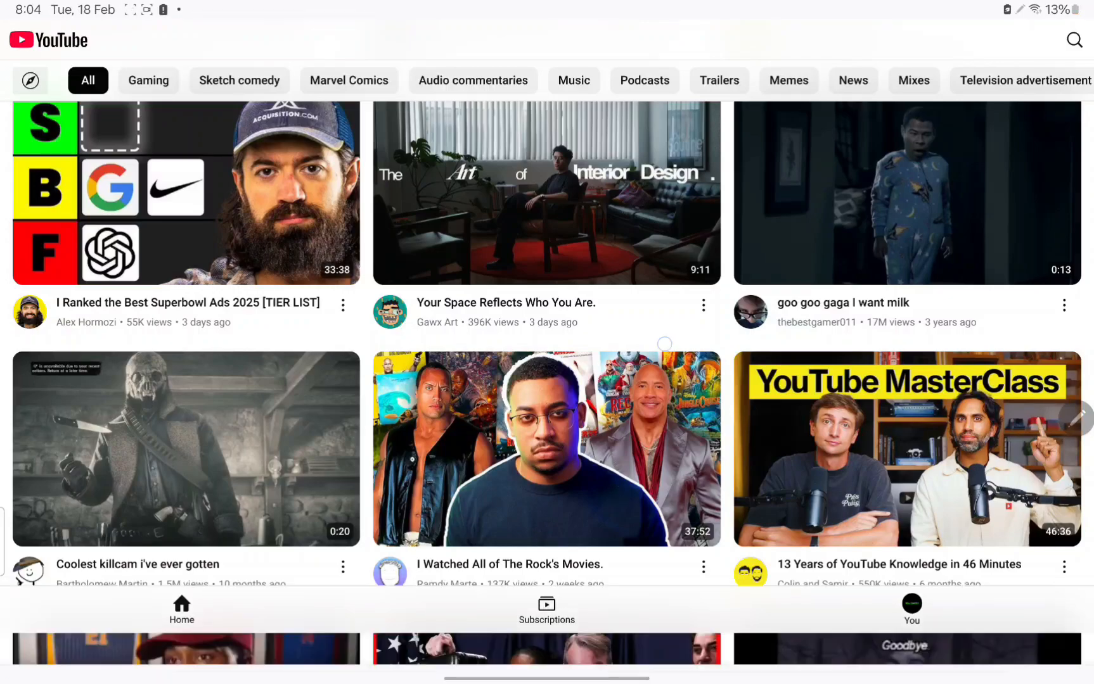
# Scroll through the YouTube app listing, then start a search for Firefox extensions.
pyautogui.scroll(-3)
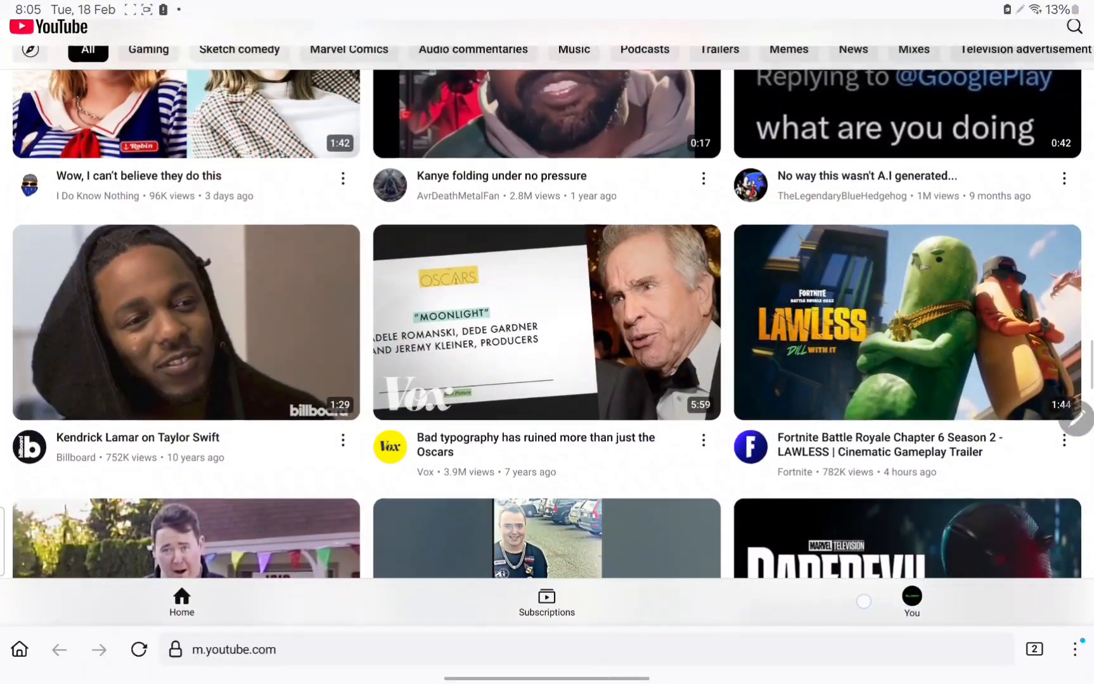
pyautogui.scroll(3)
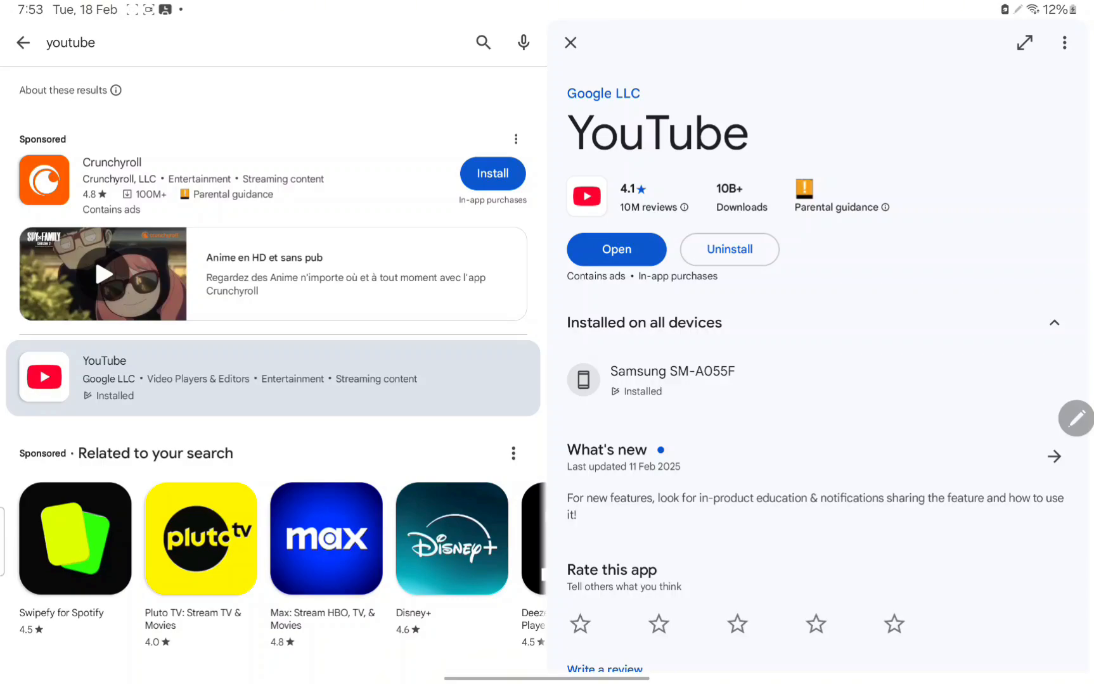
pyautogui.write('firefox extensions android')
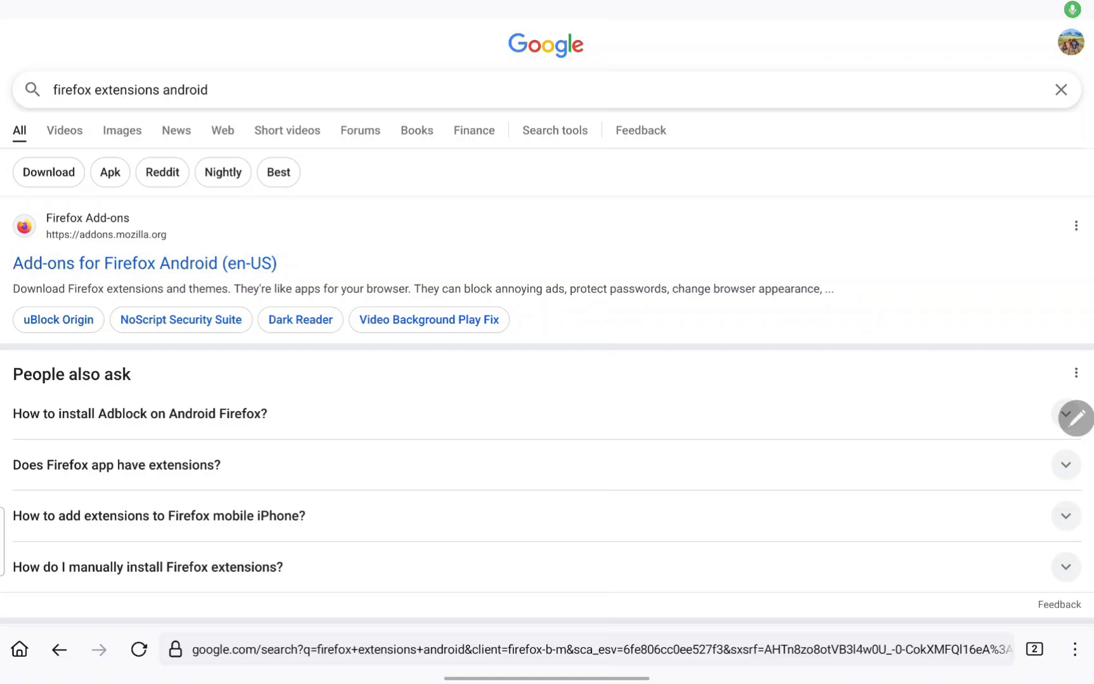
pyautogui.click(1068, 662)
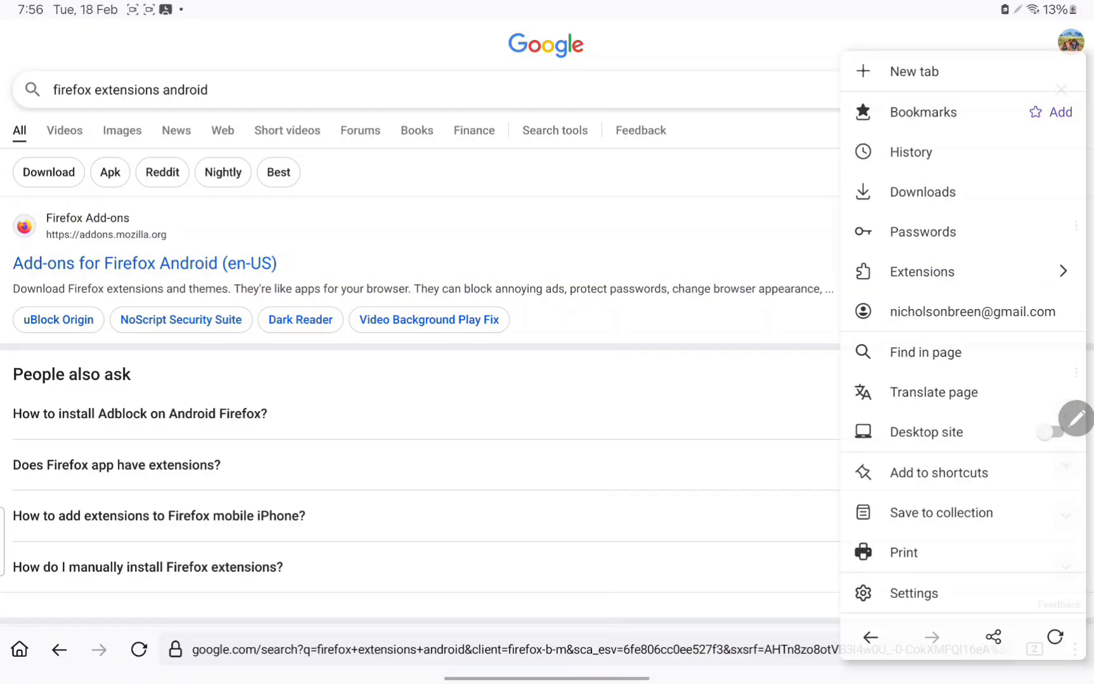
pyautogui.click(922, 272)
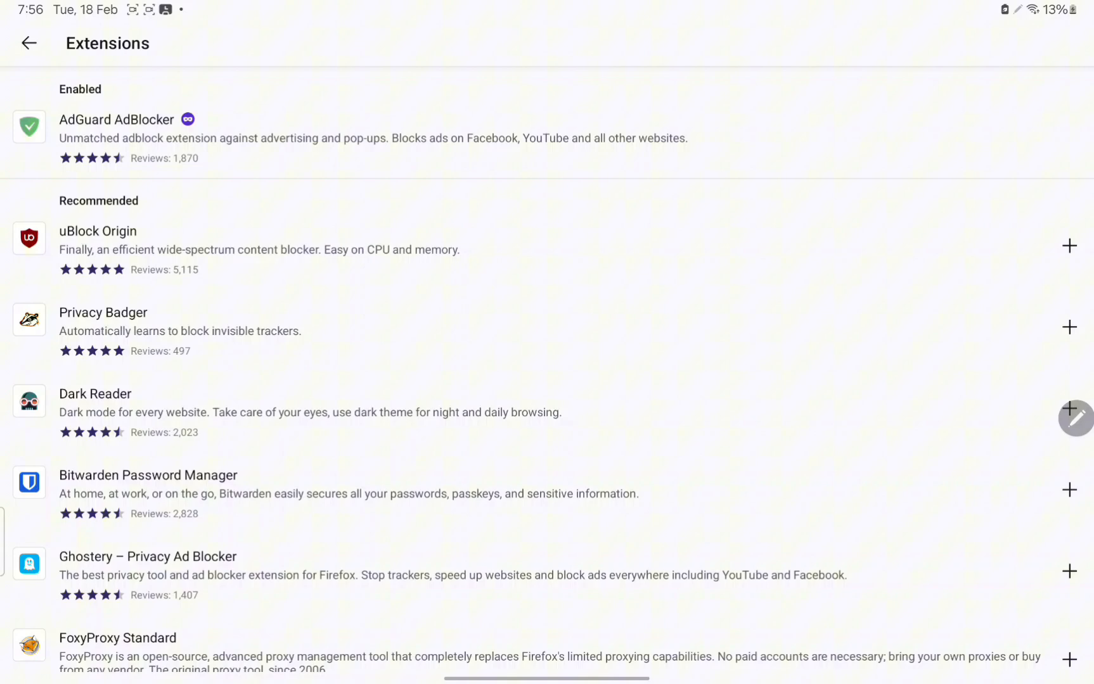
pyautogui.scroll(-3)
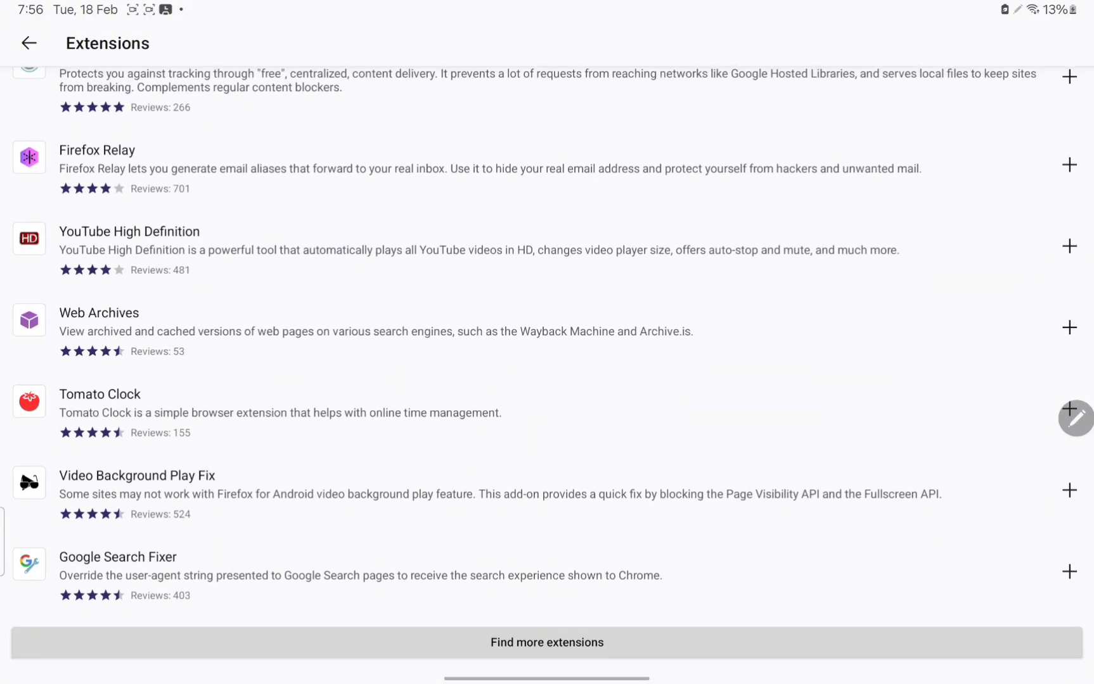
pyautogui.scroll(3)
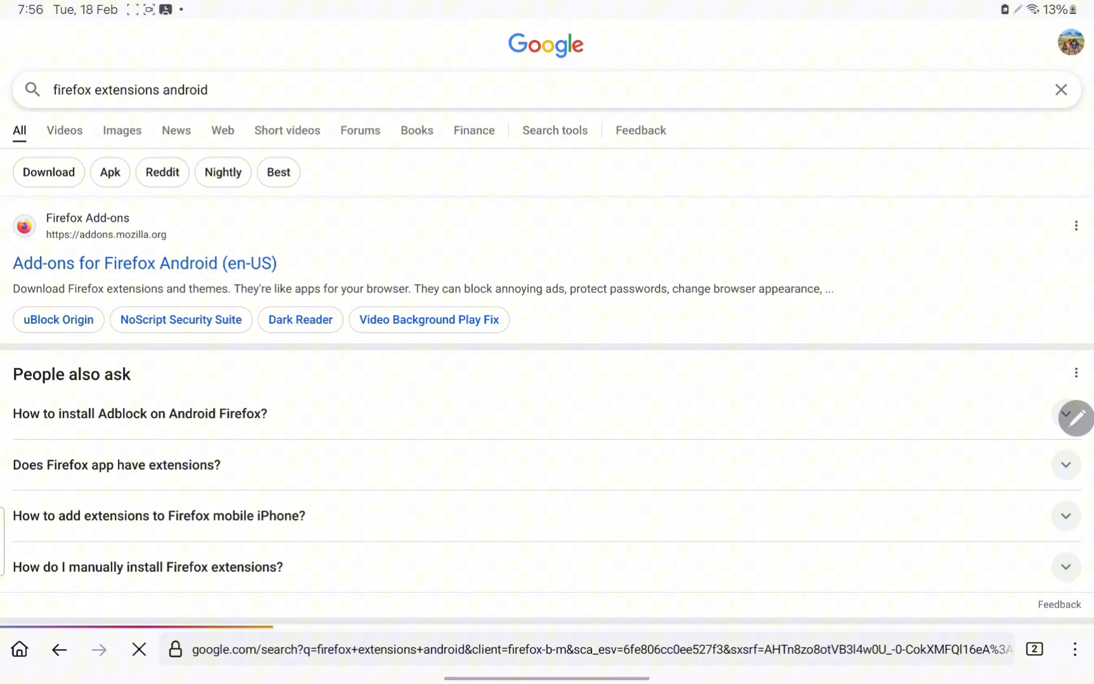
# Search the add-ons catalogue for 'Un' and open the UnTrap for YouTube listing.
pyautogui.click(144, 263)
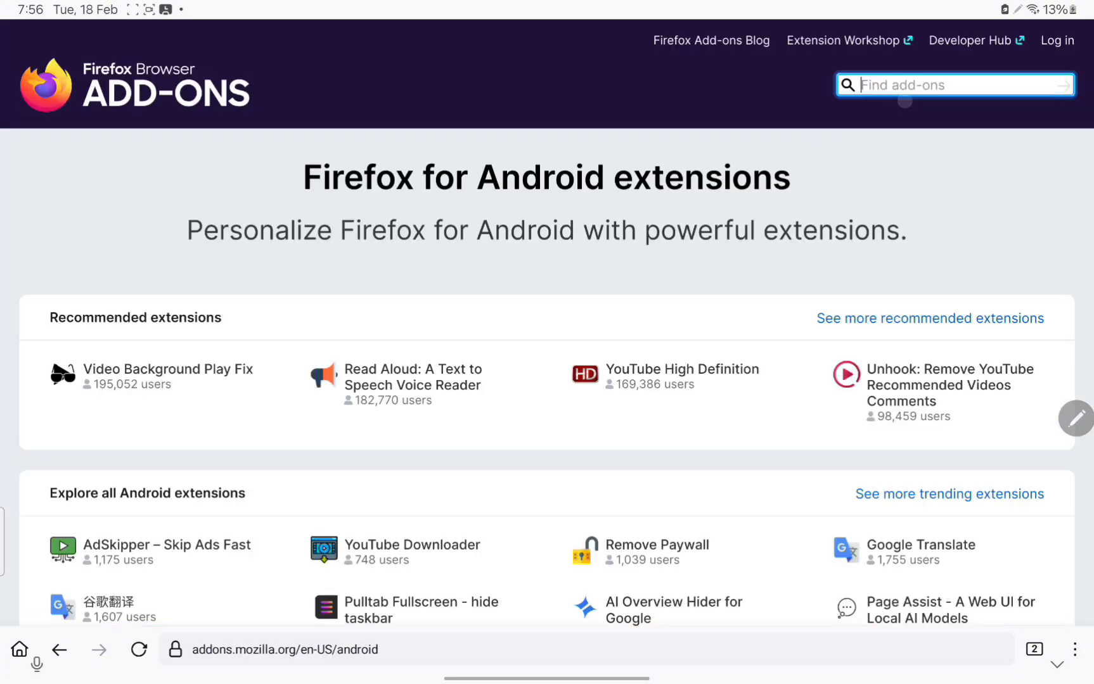
pyautogui.write('Untrap')
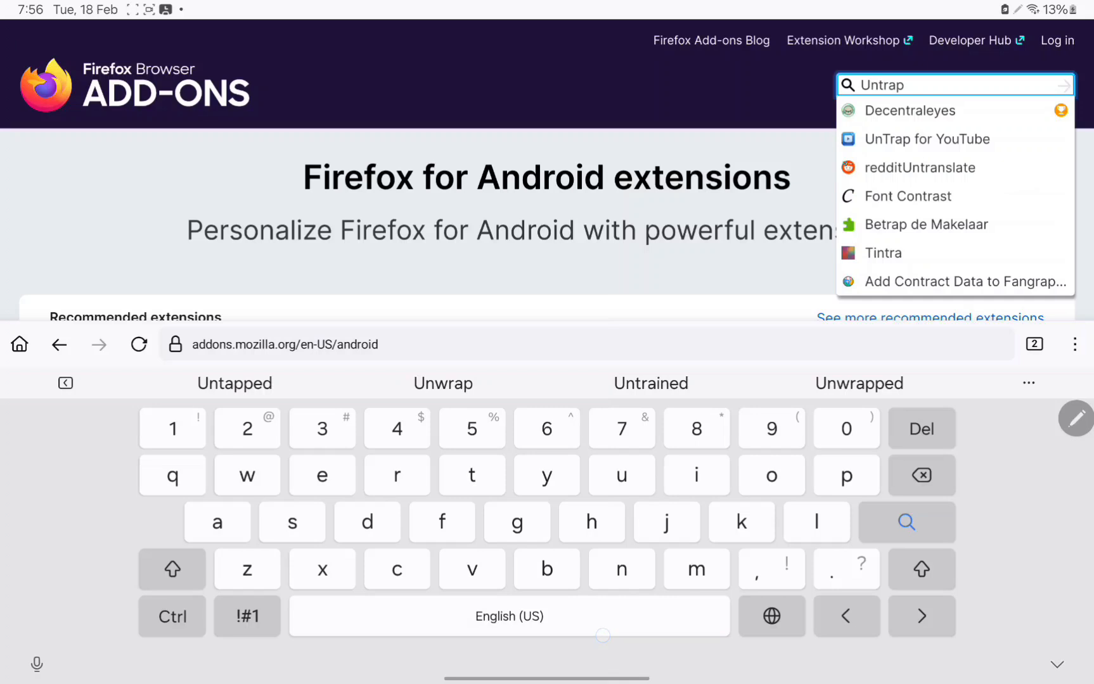
pyautogui.click(927, 139)
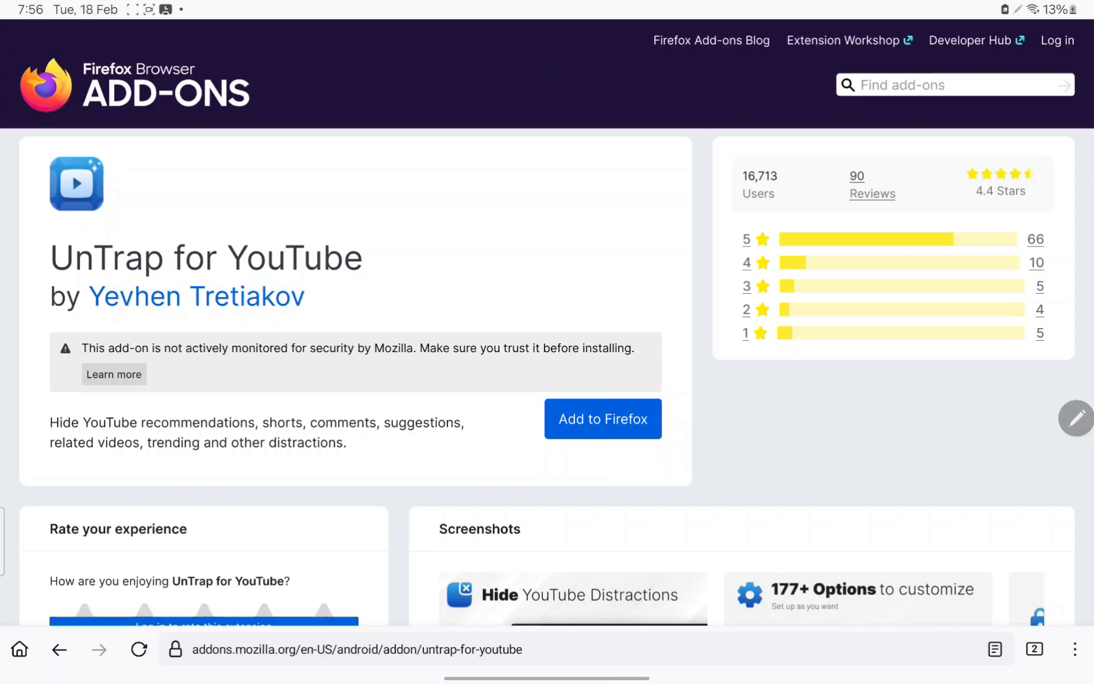
# Add UnTrap for YouTube to Firefox, grant its permissions, and dismiss the confirmation.
pyautogui.click(602, 419)
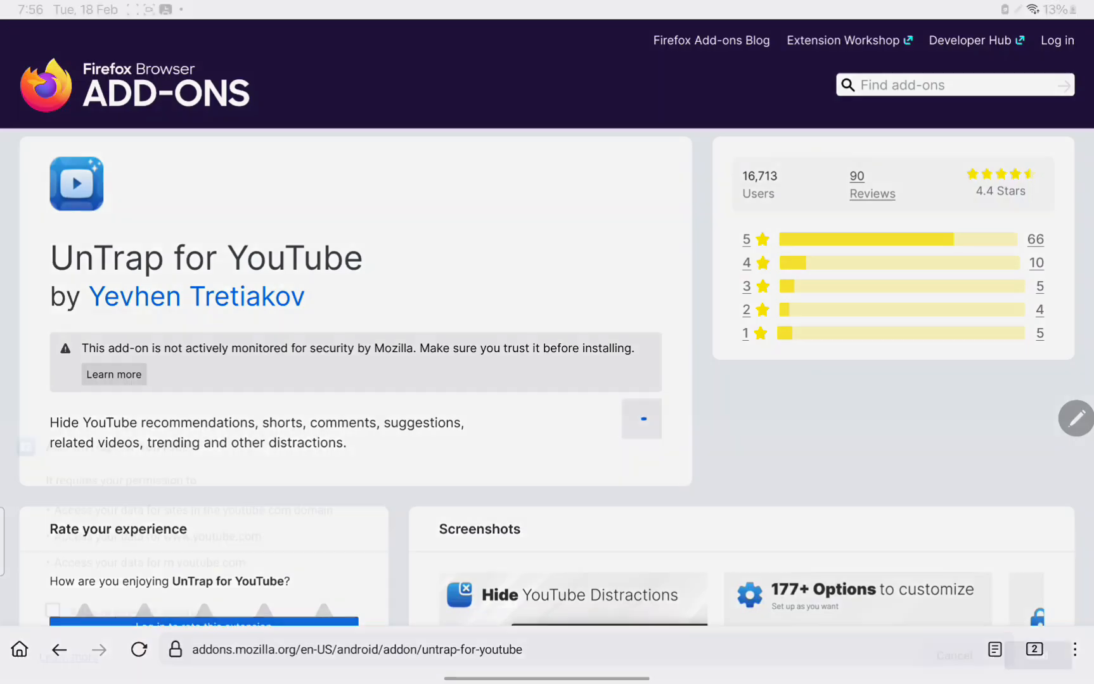
pyautogui.click(641, 419)
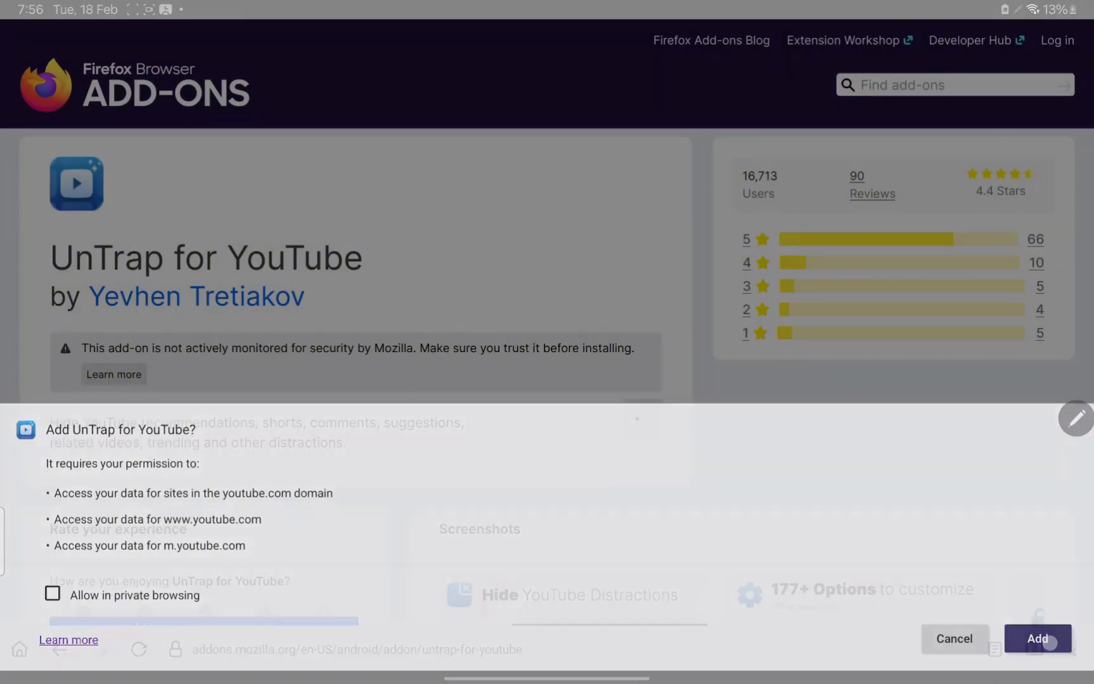
pyautogui.click(1038, 639)
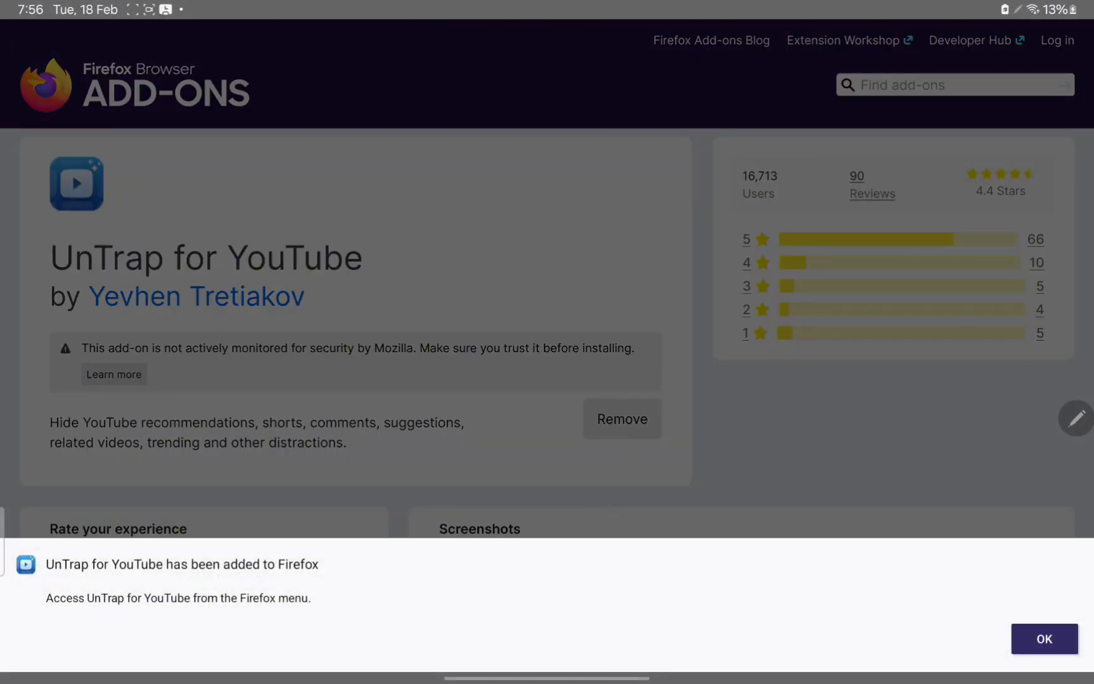
pyautogui.click(1044, 639)
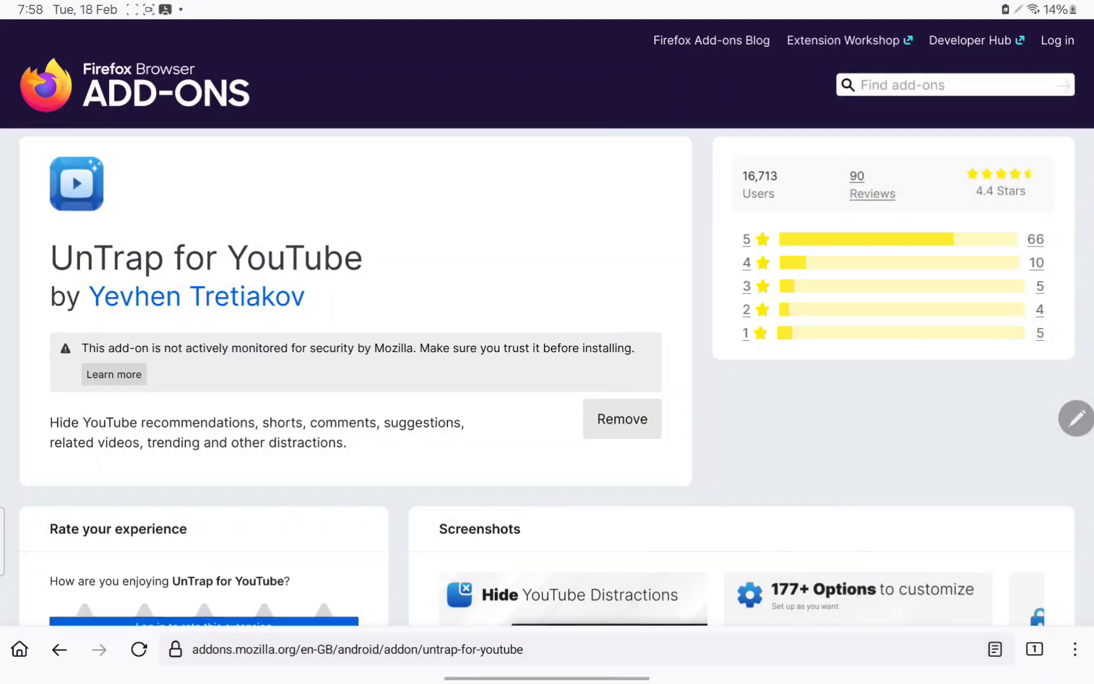
# Open UnTrap for YouTube's settings from the Extensions list in Firefox's main menu.
pyautogui.click(1071, 649)
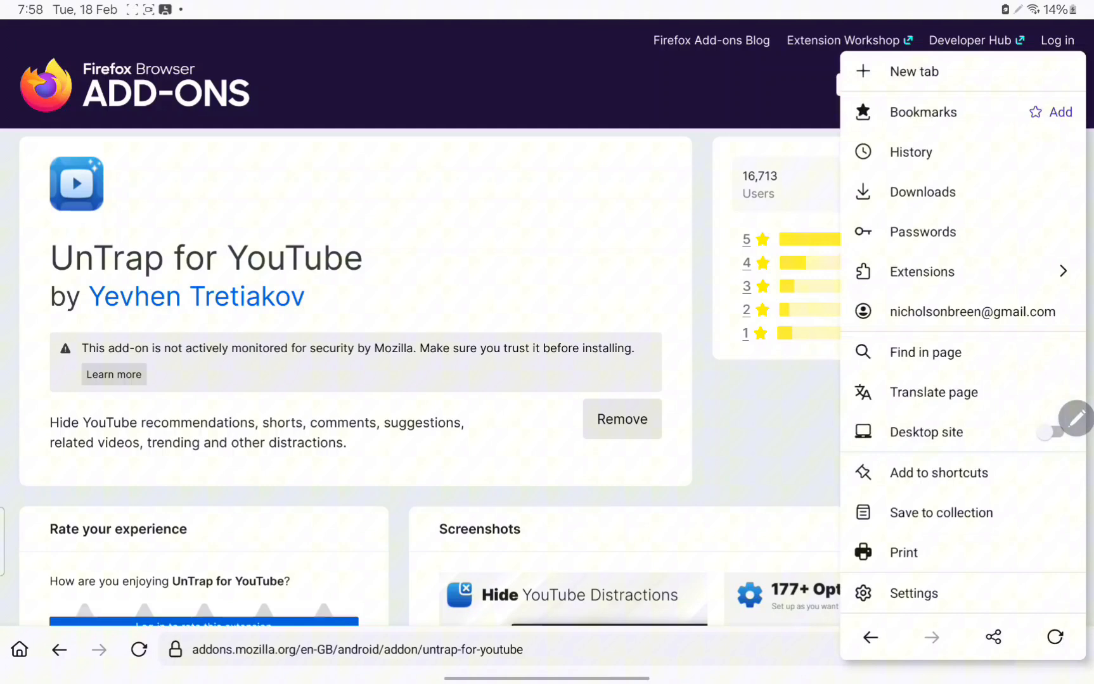
pyautogui.click(922, 272)
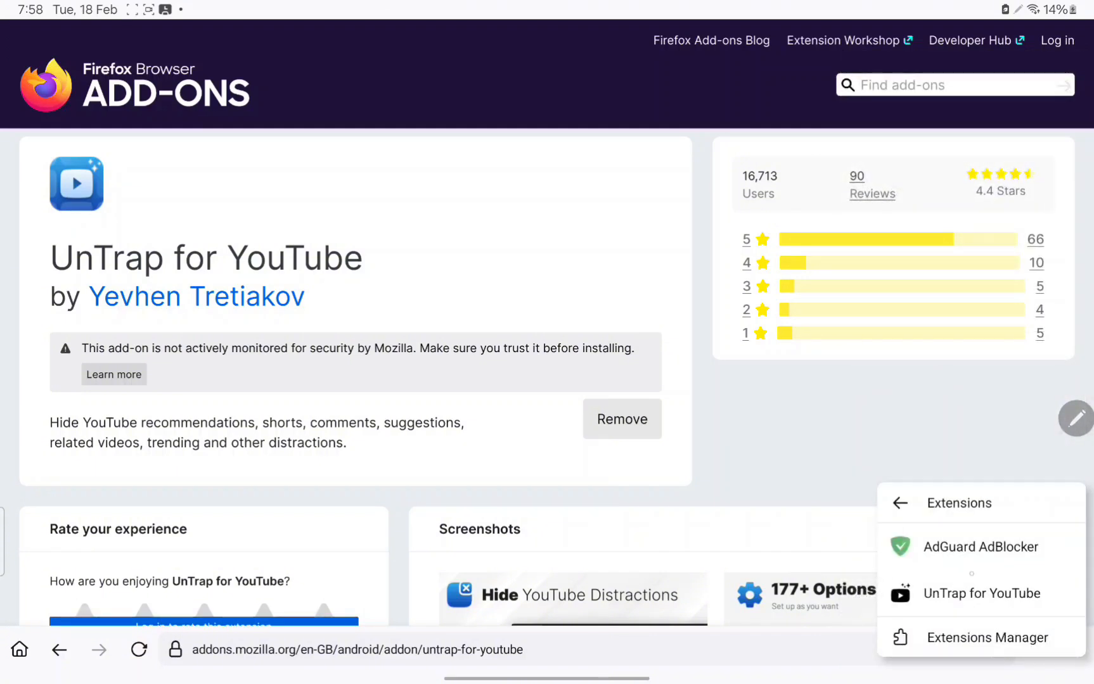
pyautogui.click(982, 594)
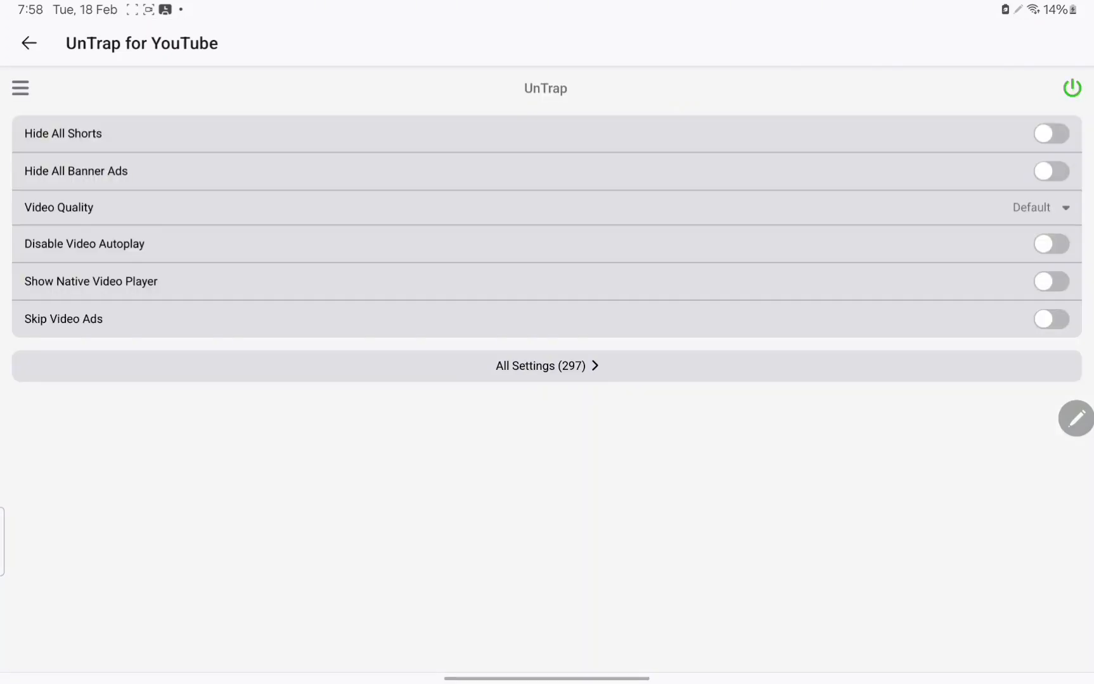
# Switch on Hide All Shorts and Hide All Banner Ads, then return to the YouTube feed.
pyautogui.click(1049, 134)
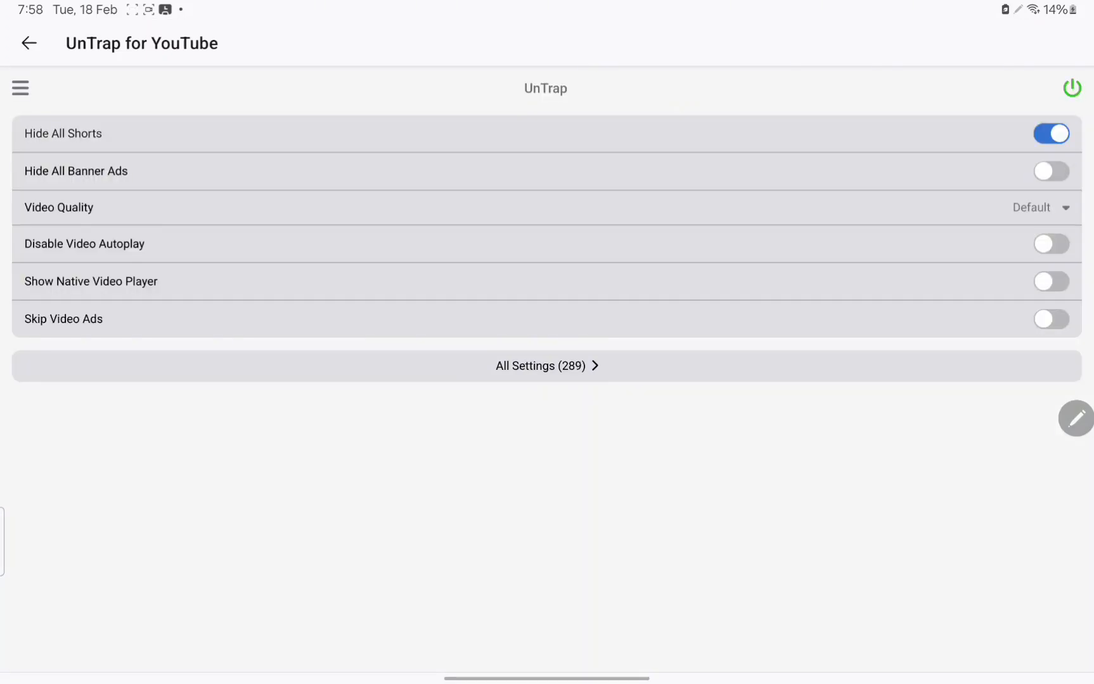
pyautogui.click(1050, 170)
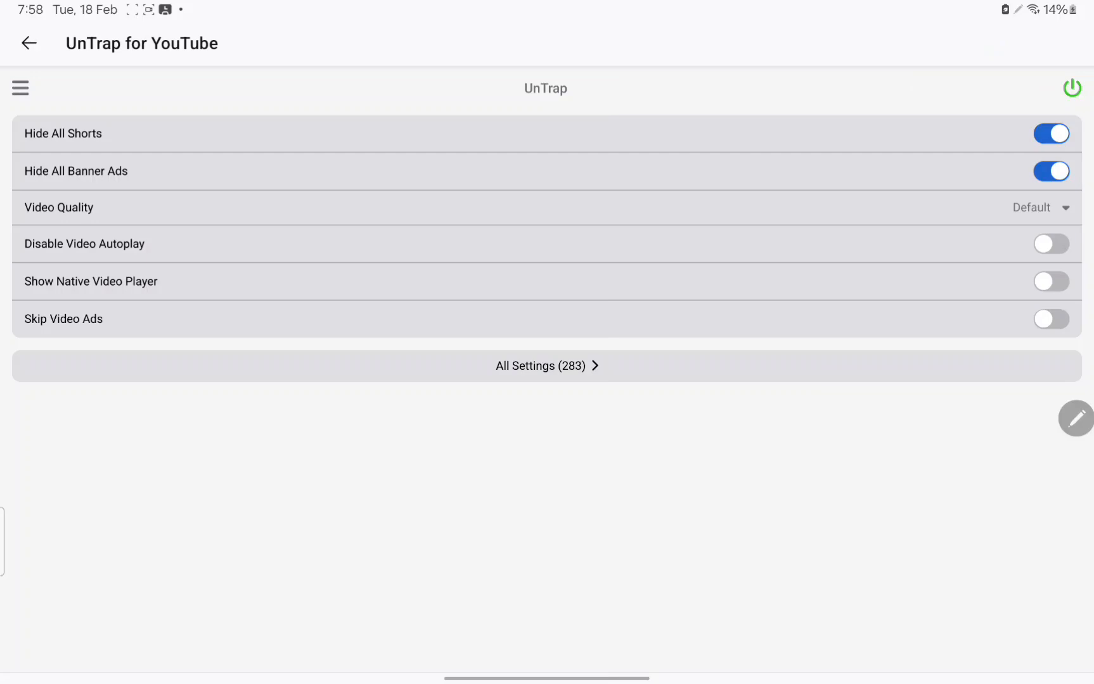
pyautogui.click(547, 366)
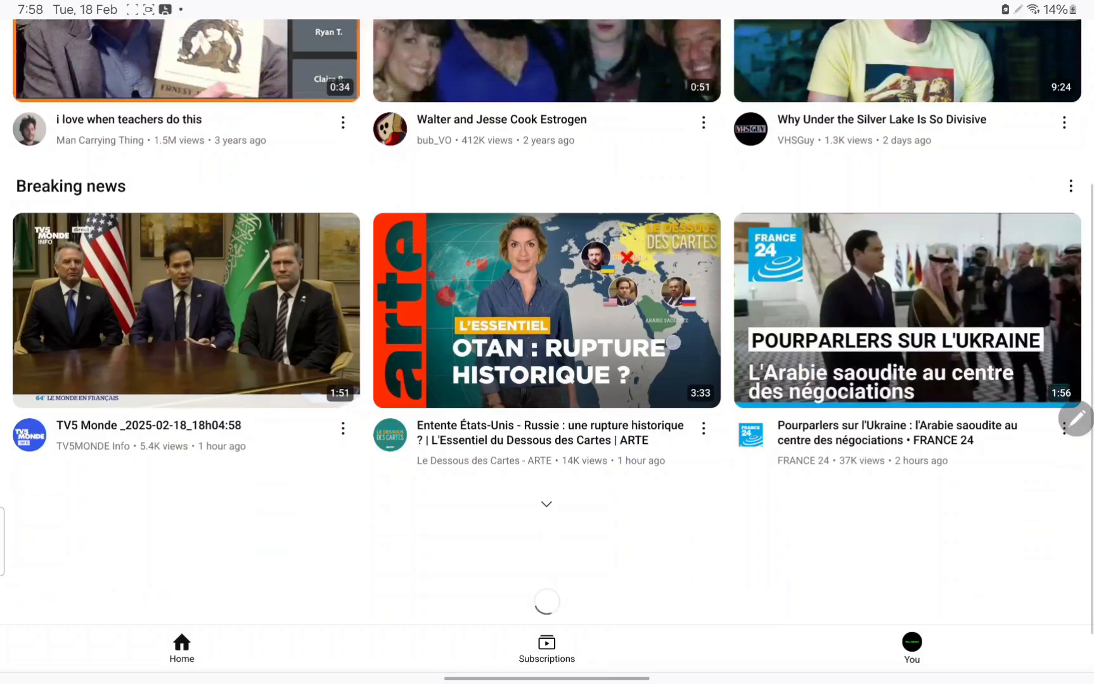
pyautogui.scroll(-3)
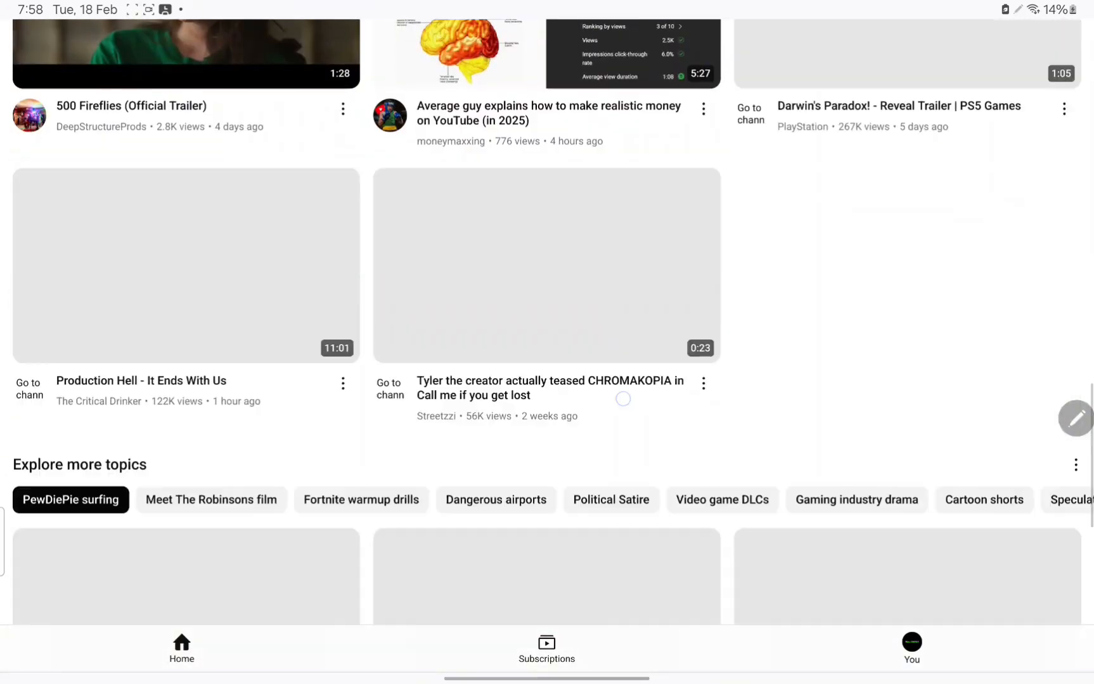
pyautogui.scroll(3)
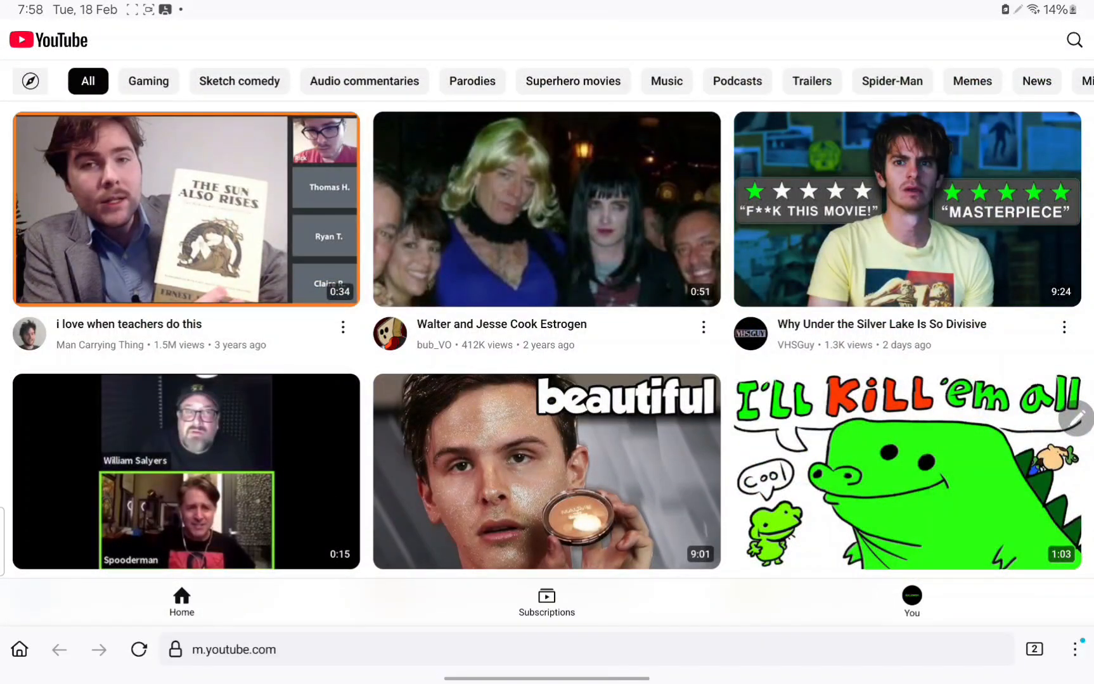